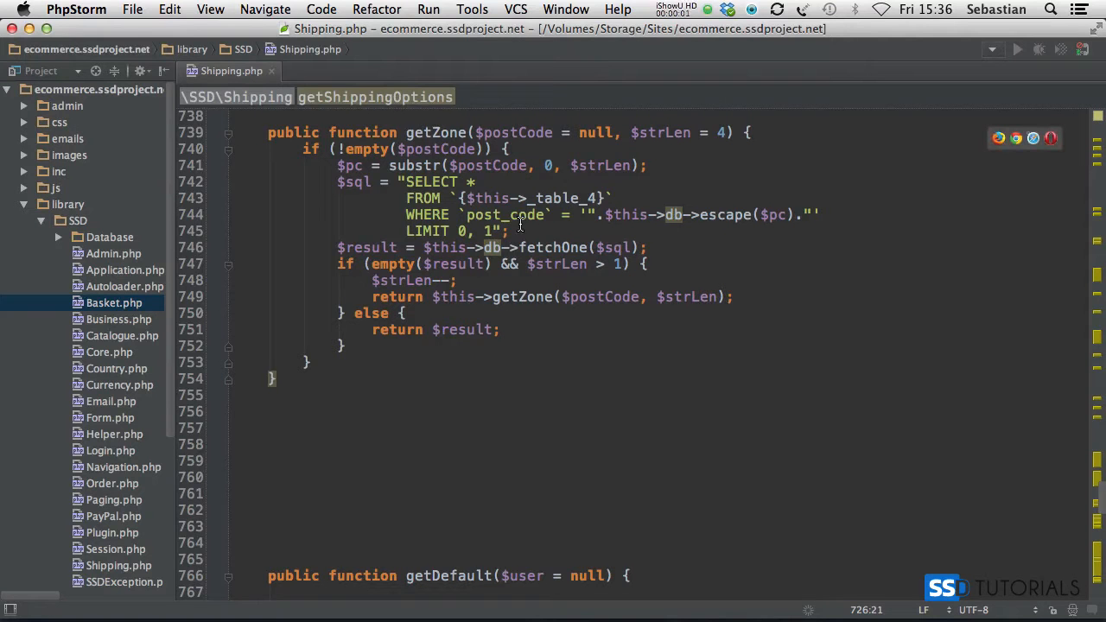
pyautogui.moveTo(484, 218)
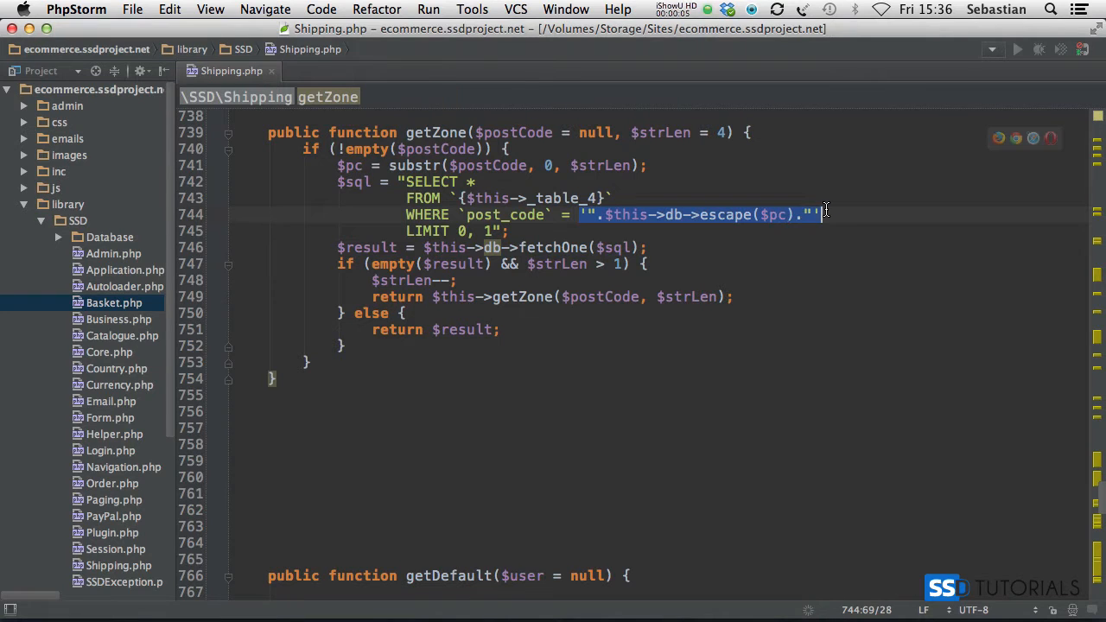
pyautogui.write('?')
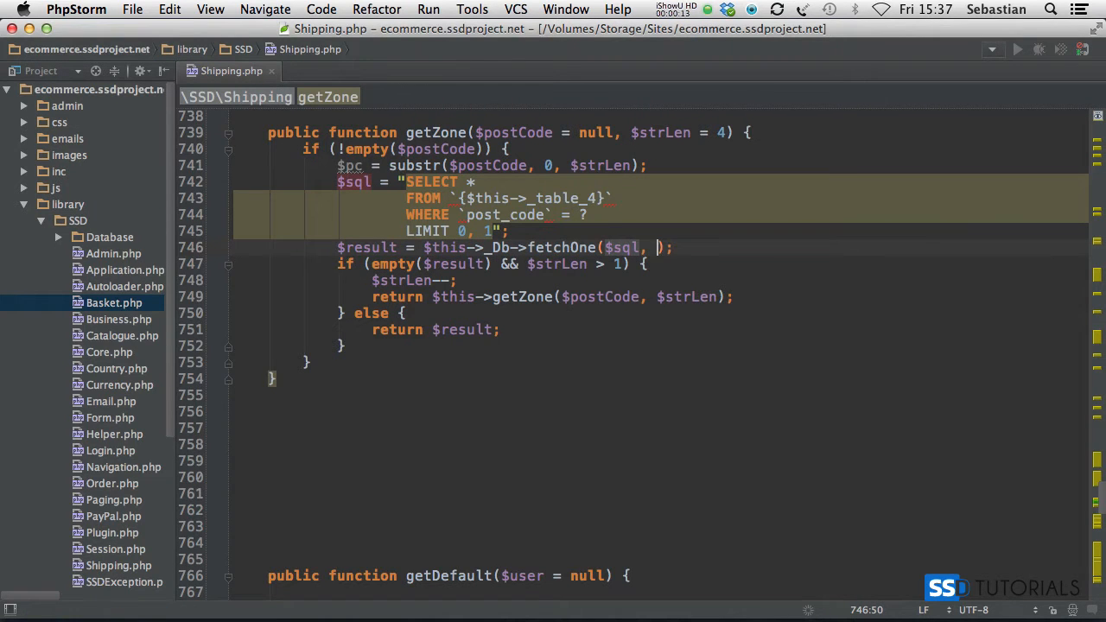
pyautogui.write('$pc')
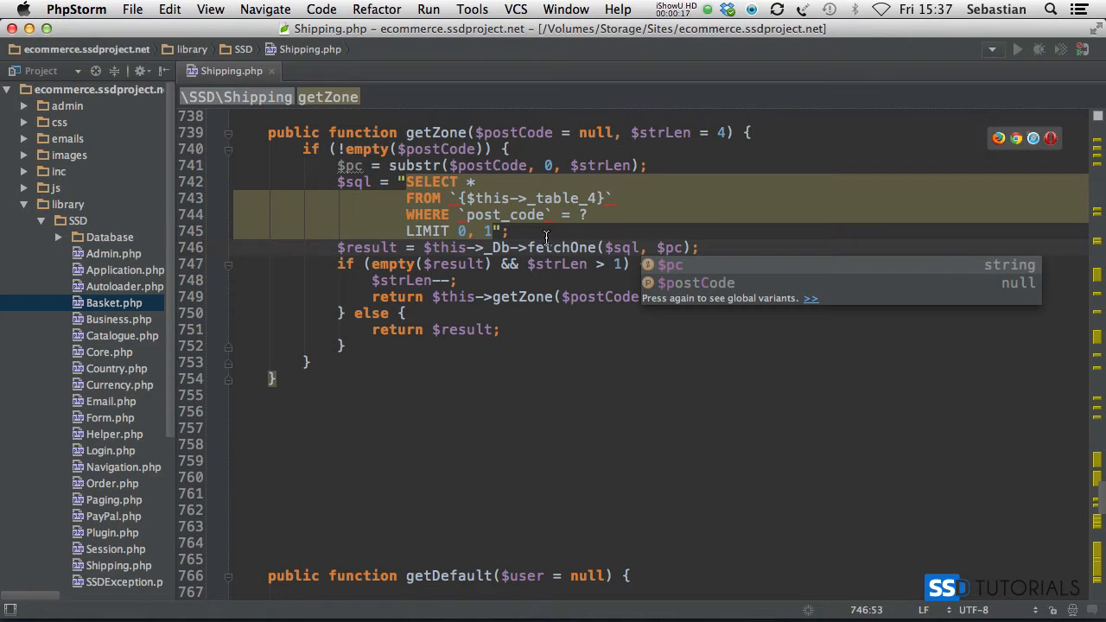
pyautogui.scroll(-3)
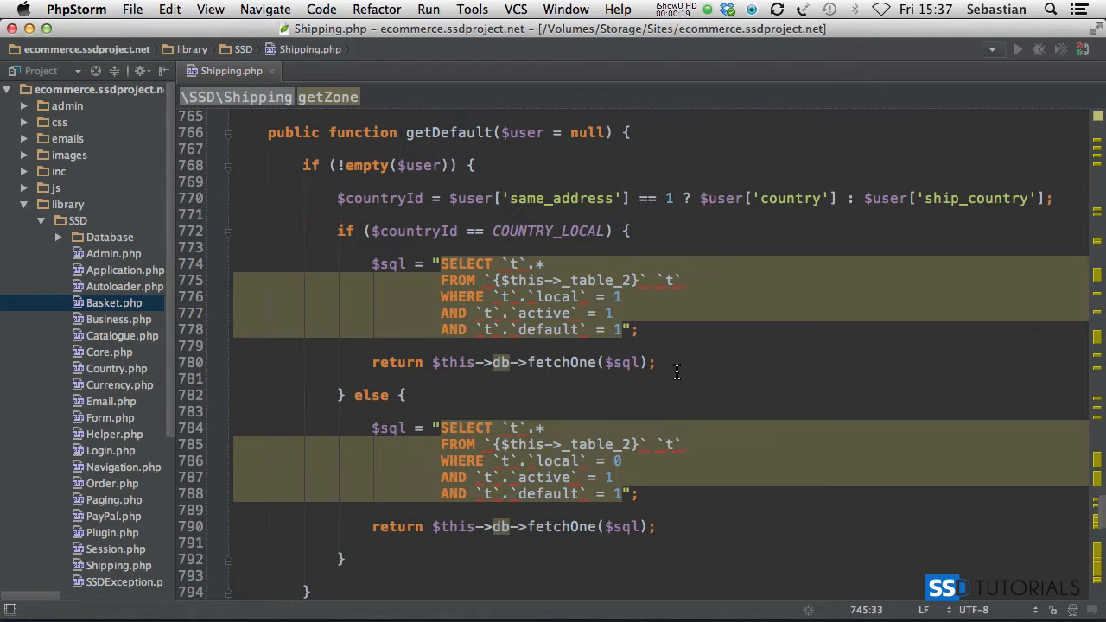
pyautogui.moveTo(495, 278)
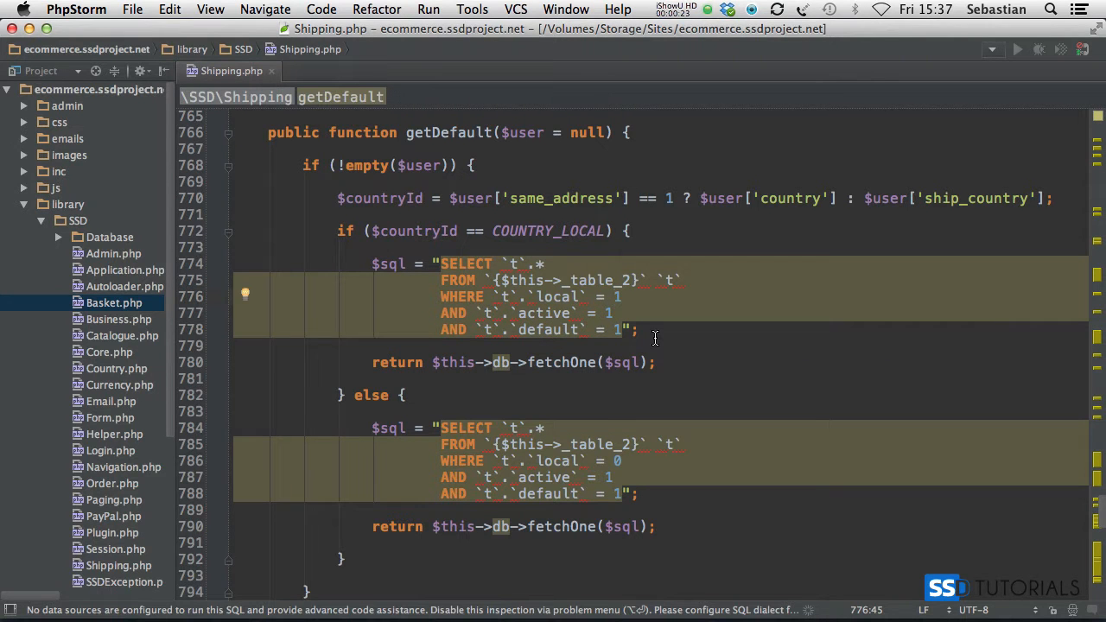
pyautogui.write('?')
pyautogui.click(660, 313)
pyautogui.write('?')
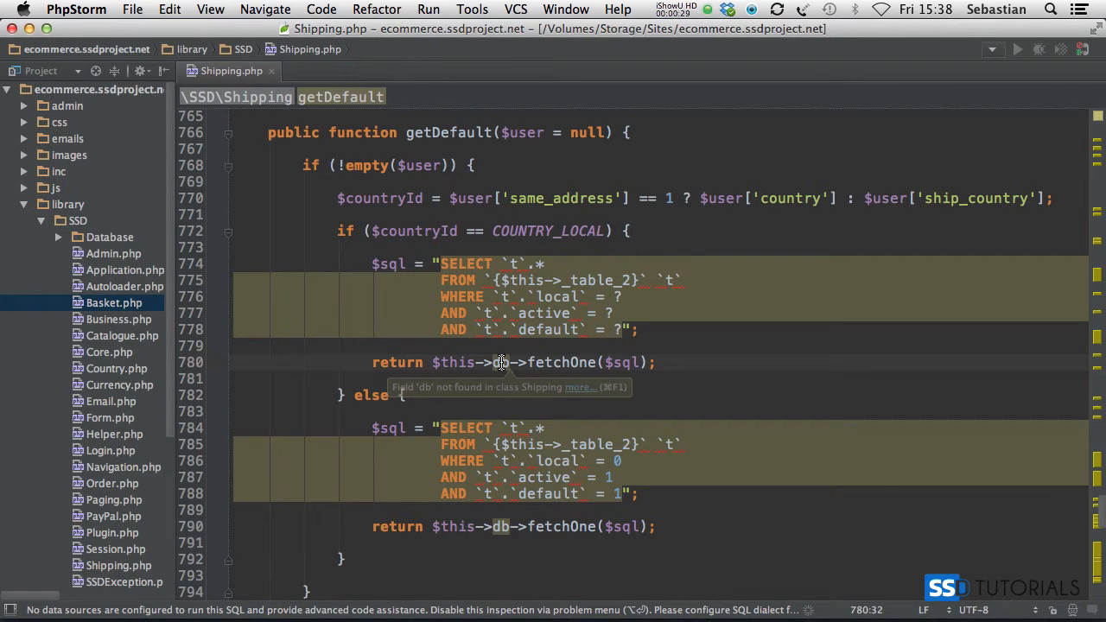
pyautogui.write('_D')
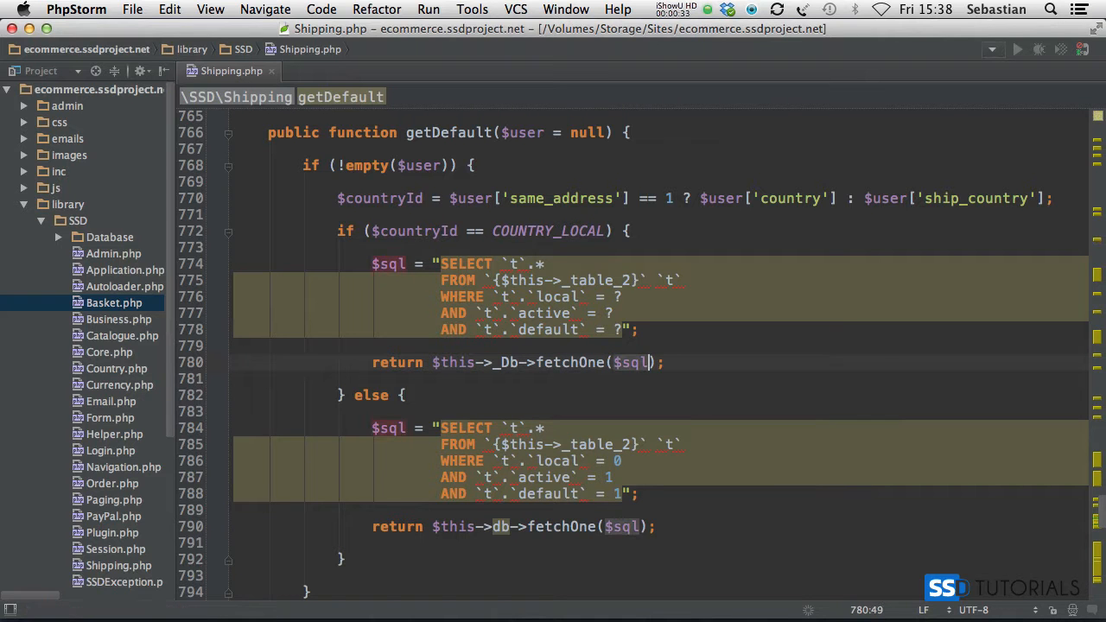
pyautogui.write(', array')
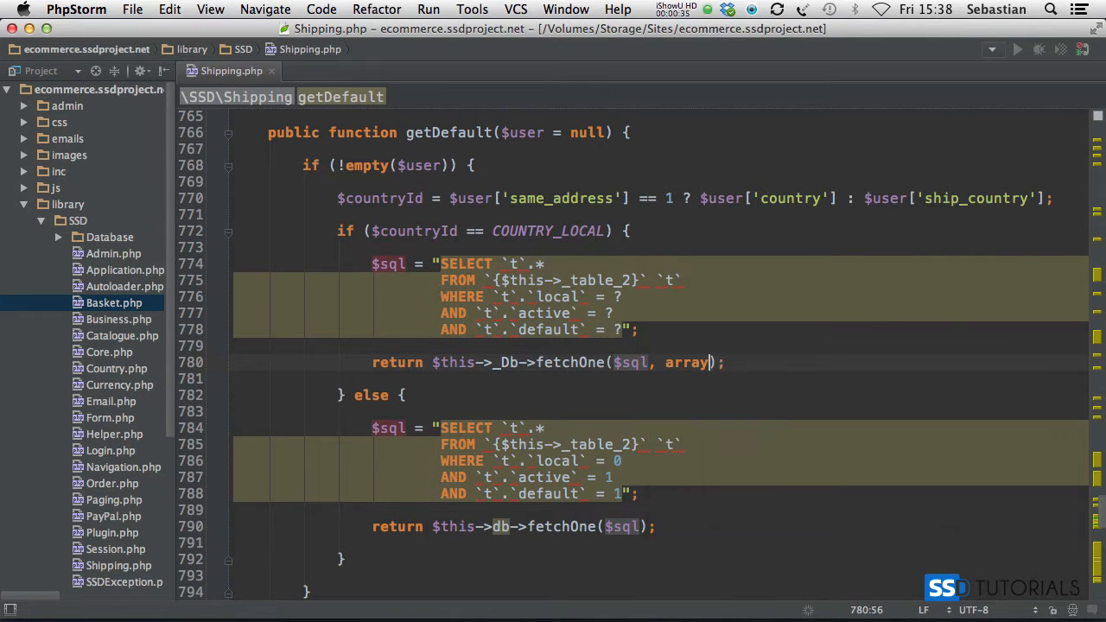
pyautogui.write('1,1)')
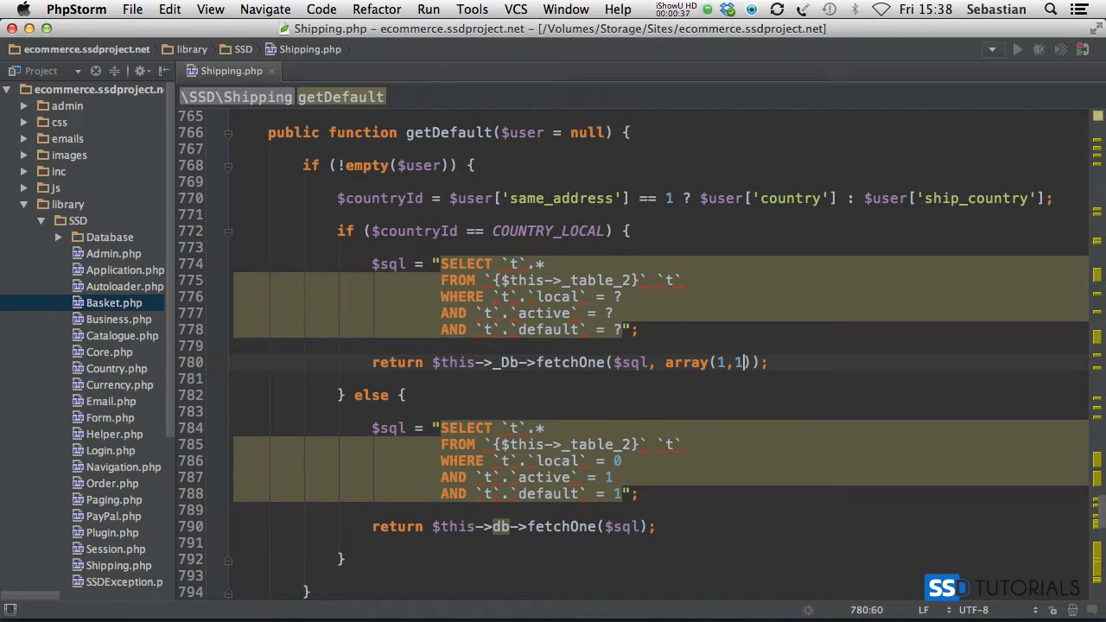
pyautogui.write(', 1,')
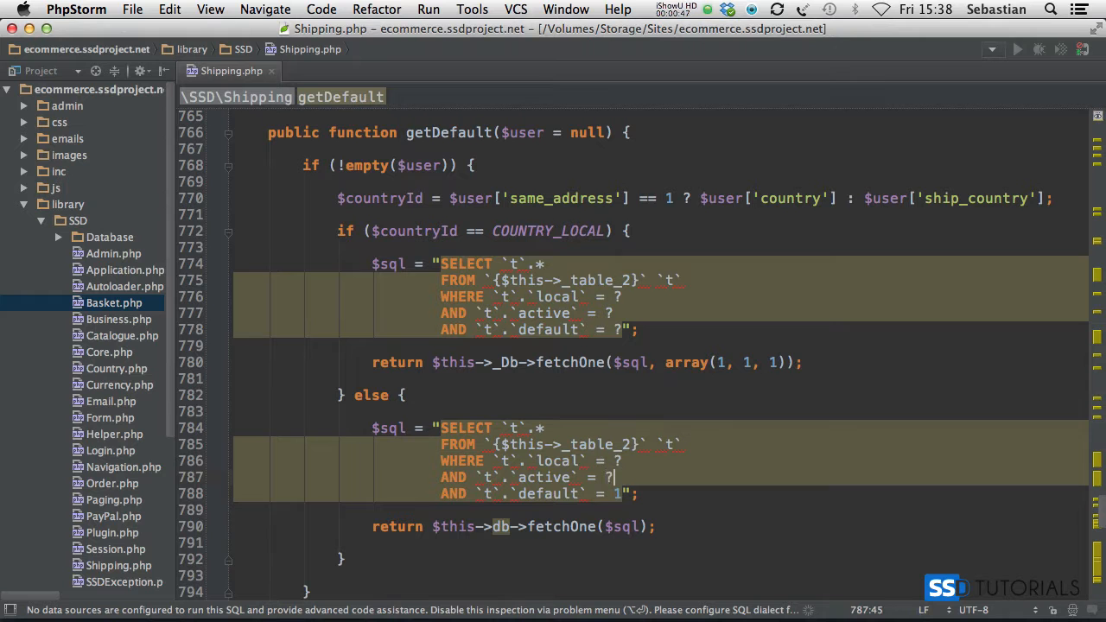
pyautogui.write('?')
pyautogui.click(513, 527)
pyautogui.write('_D')
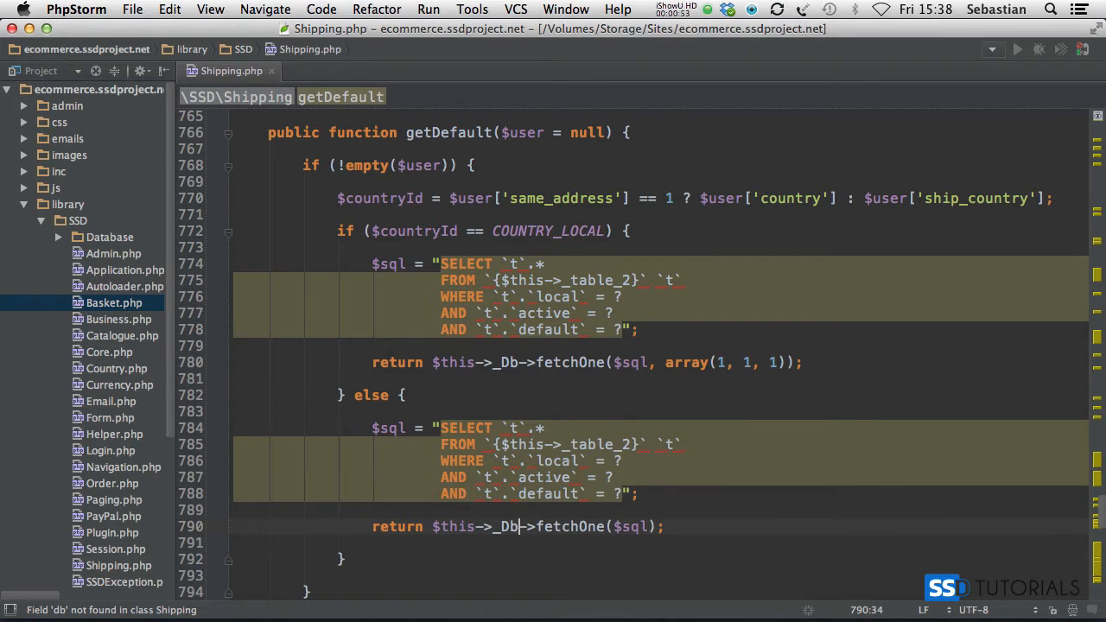
pyautogui.write('array(0, 1, 1')
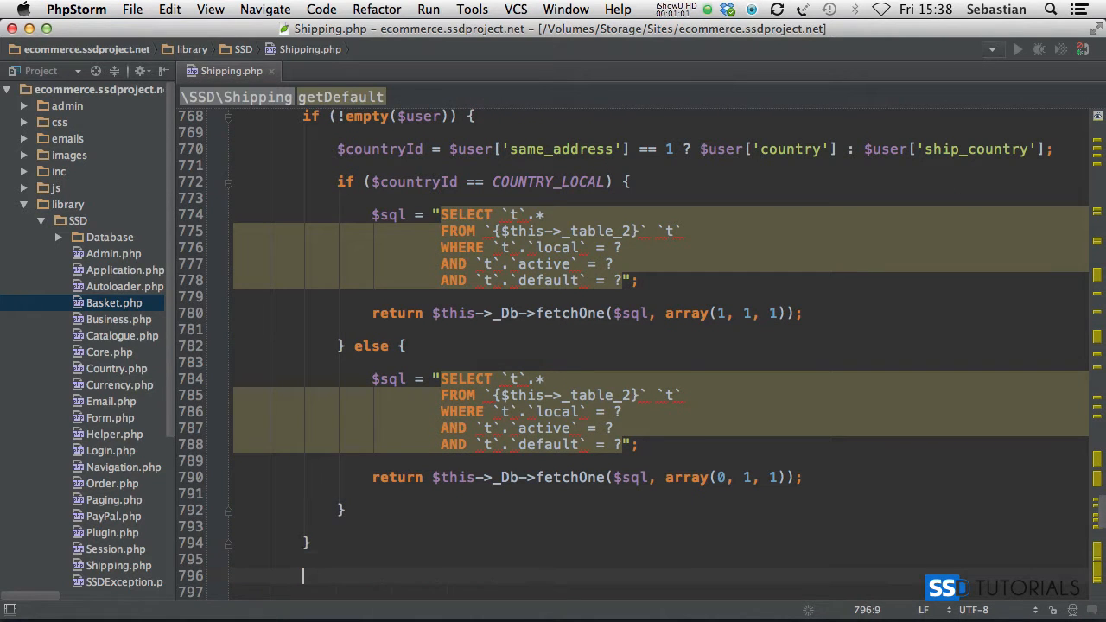
pyautogui.write('return_nu')
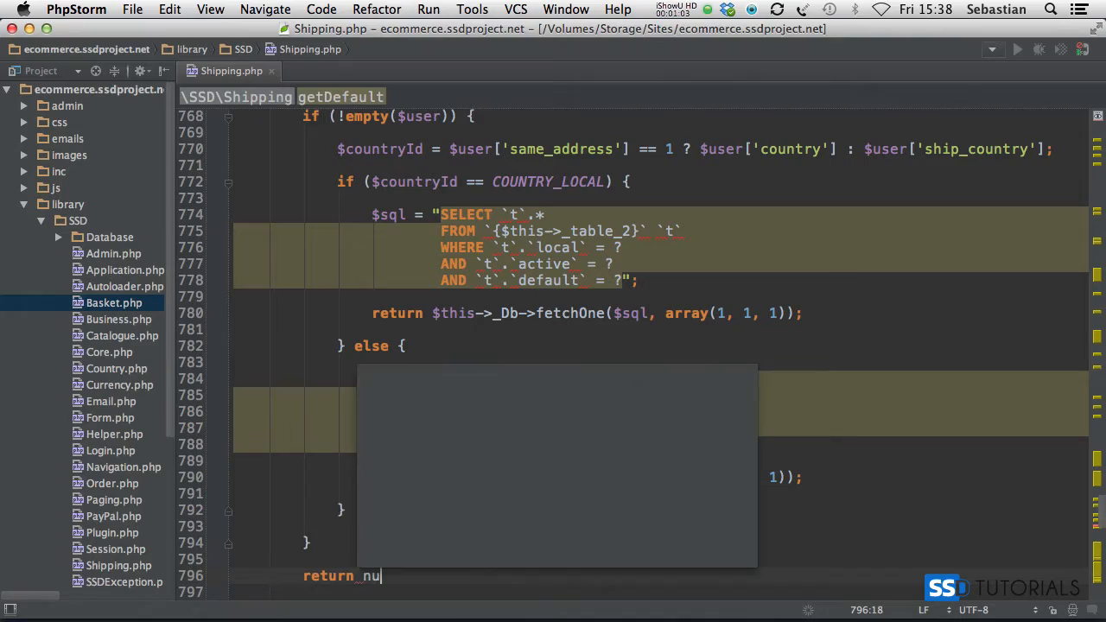